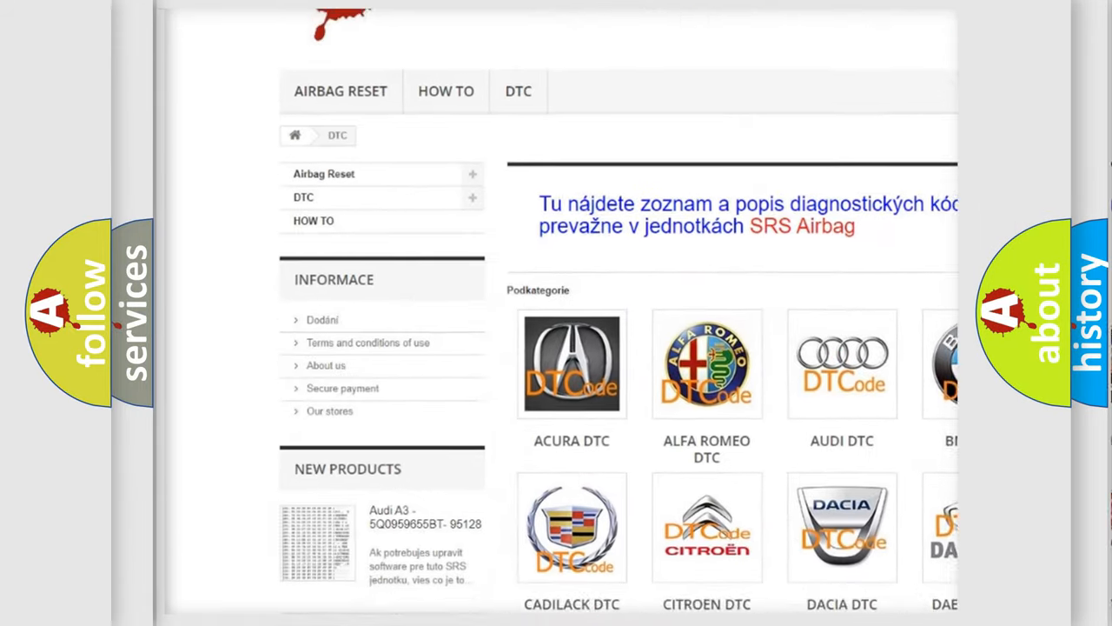
Scroll the DTC category page through the manufacturer grid and code list to the footer.
scroll("down", 3)
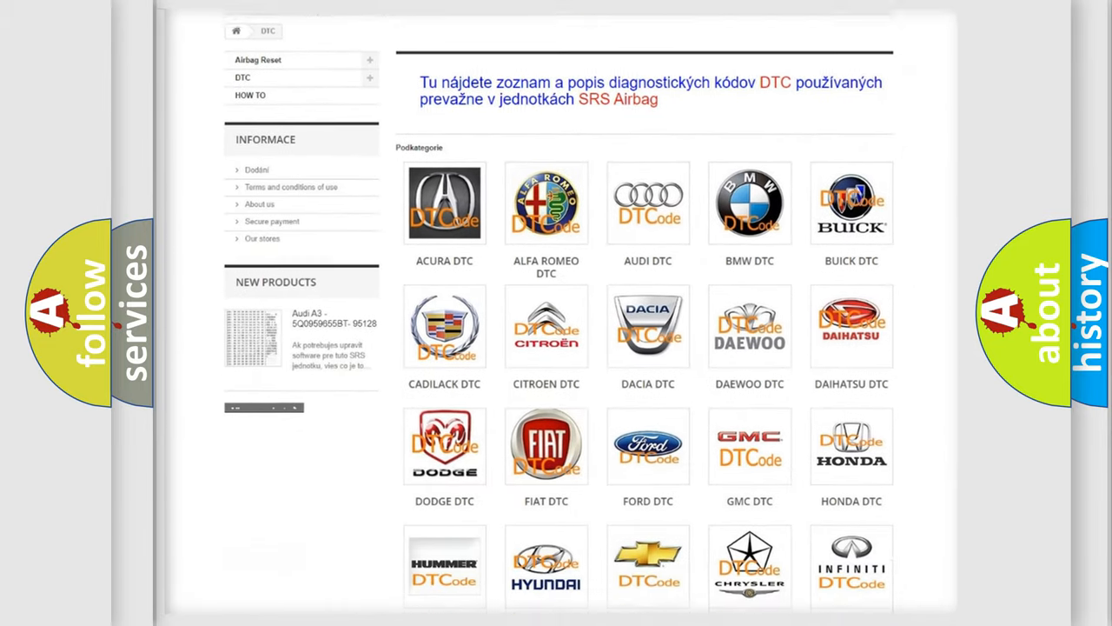
scroll("down", 3)
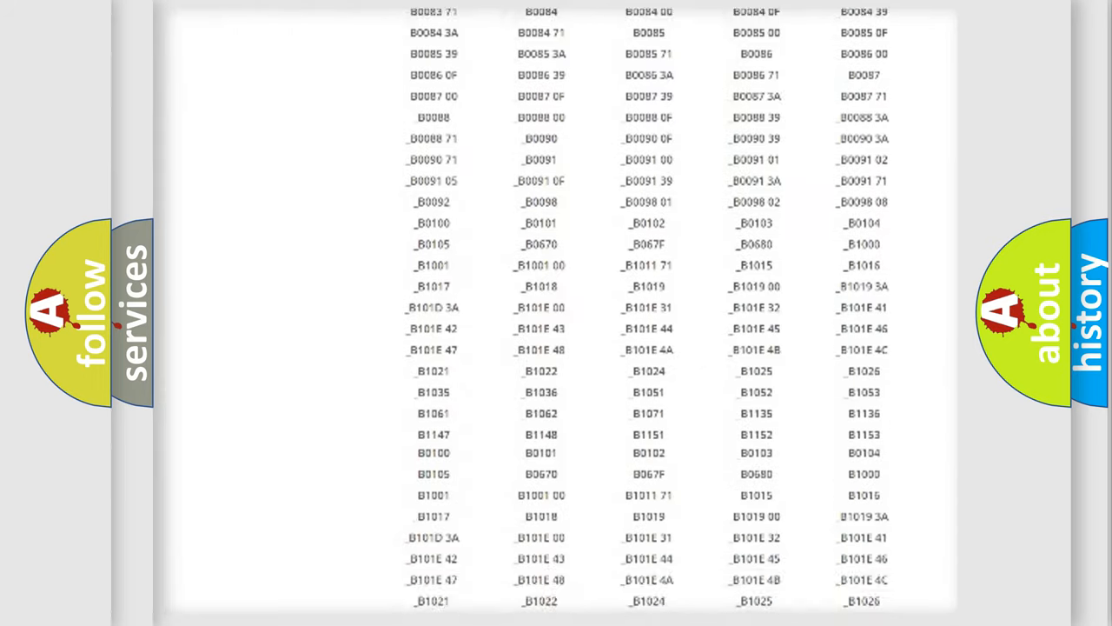
scroll("down", 3)
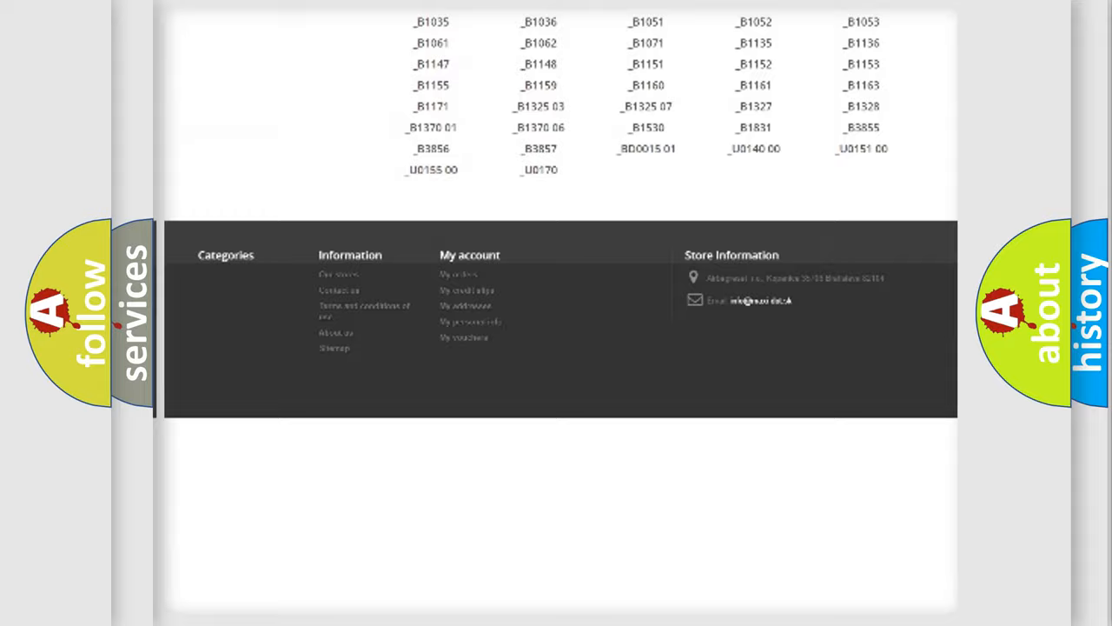
scroll("up", 3)
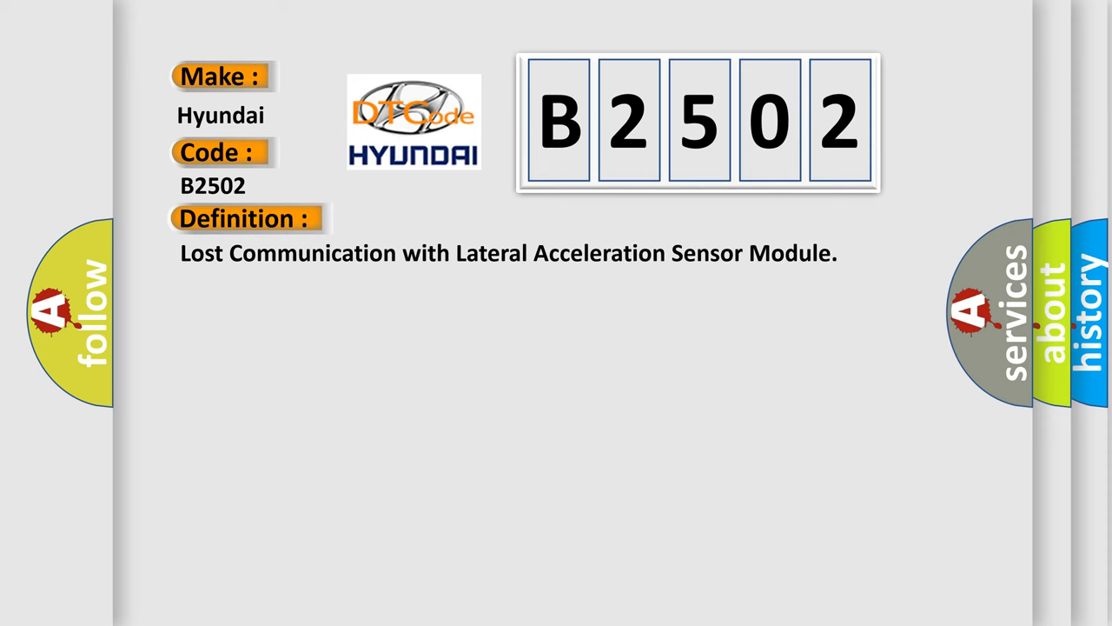
Advance the slide from the B2502 definition to its detection-condition description.
left_click(452, 219)
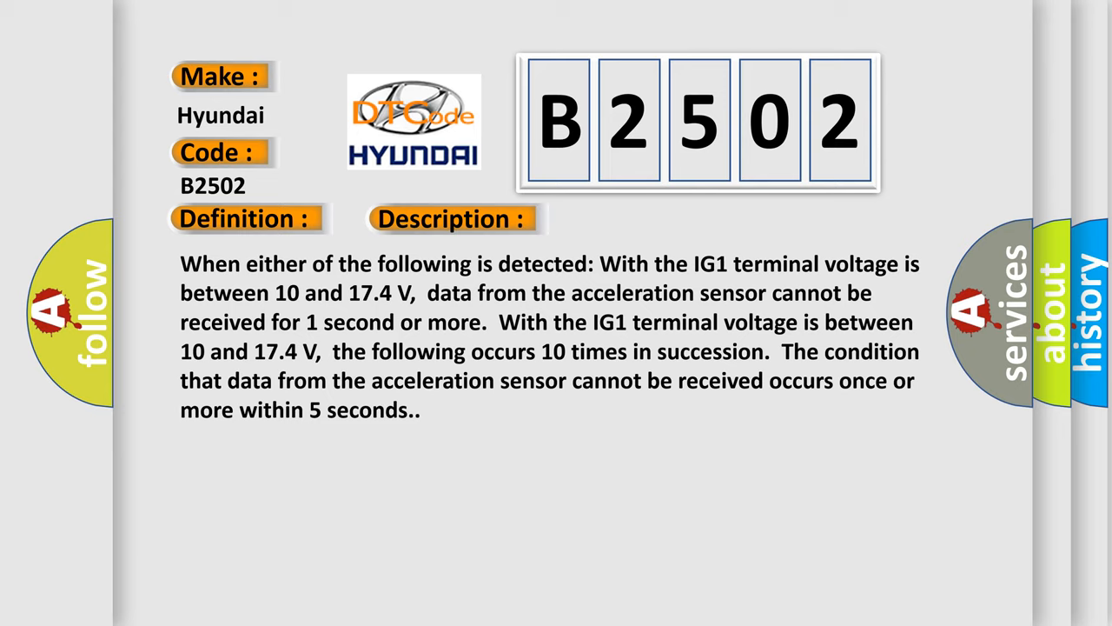